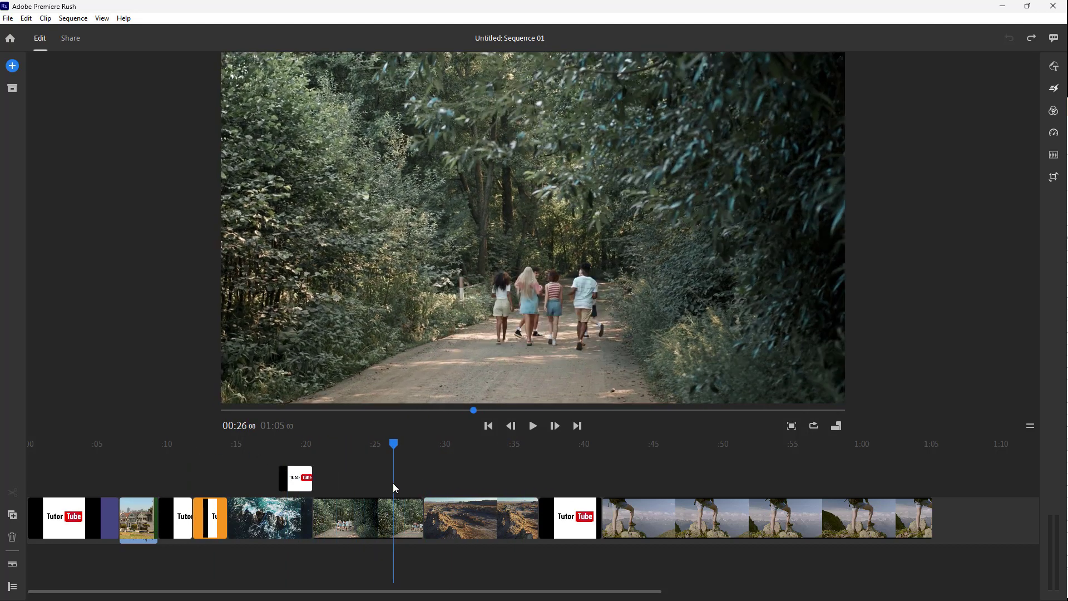
# - Select the aerial ocean-waves clip on the main track, moving the playhead to it
pyautogui.click(270, 518)
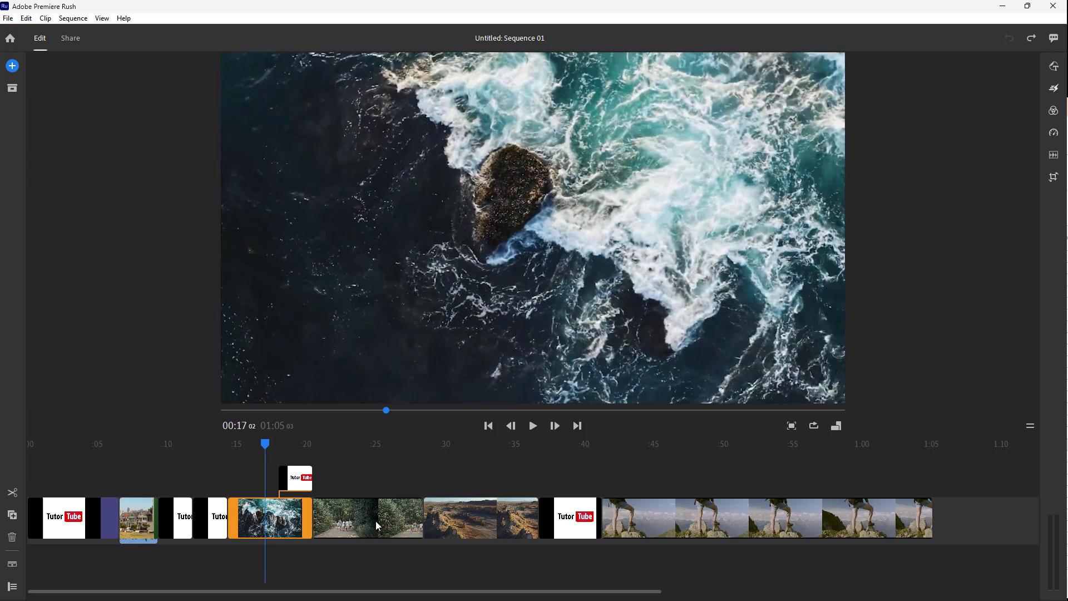
pyautogui.moveTo(316, 461)
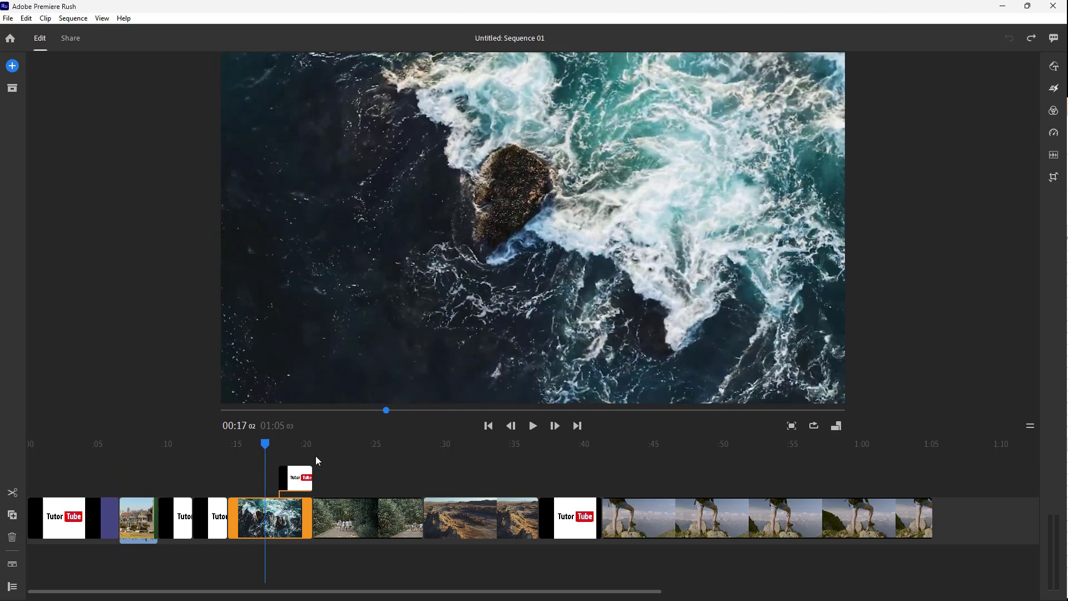
pyautogui.moveTo(114, 30)
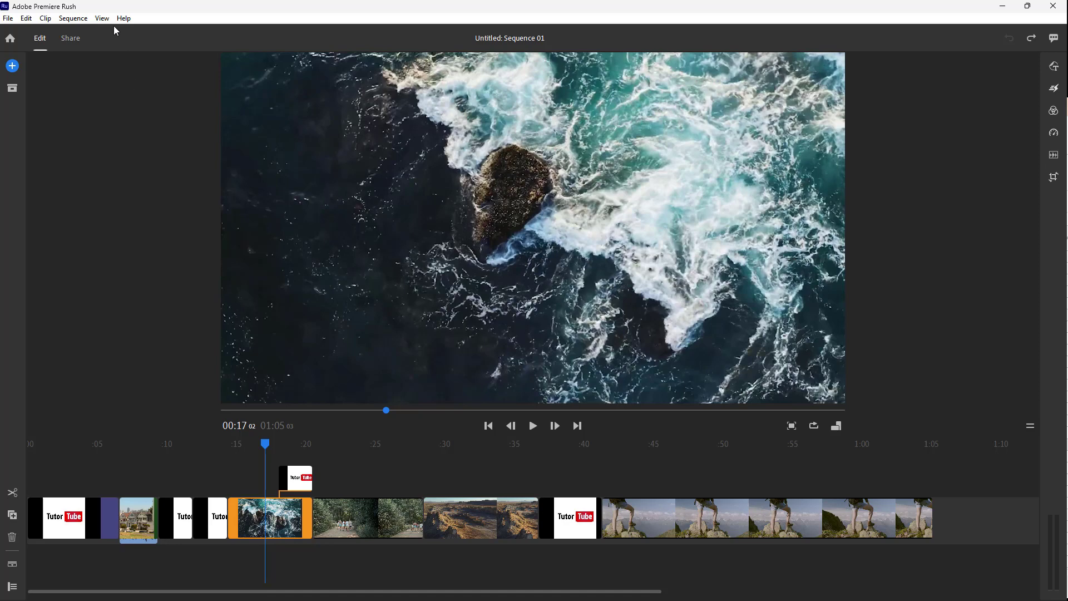
# - Enable Track Controls from the View menu to show per-track lock, mute and visibility icons
pyautogui.click(102, 18)
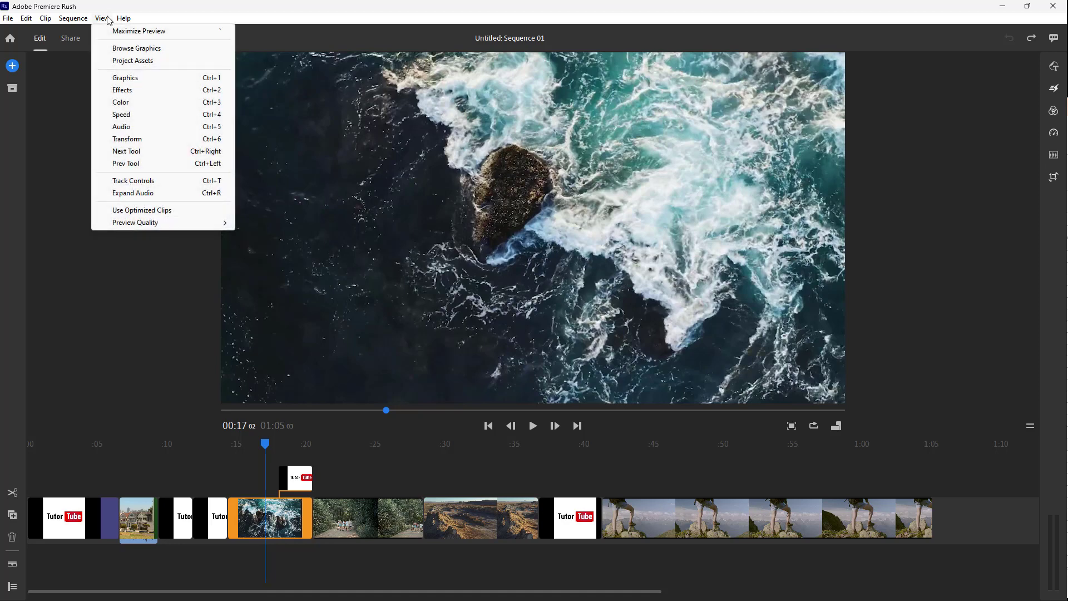
pyautogui.click(133, 181)
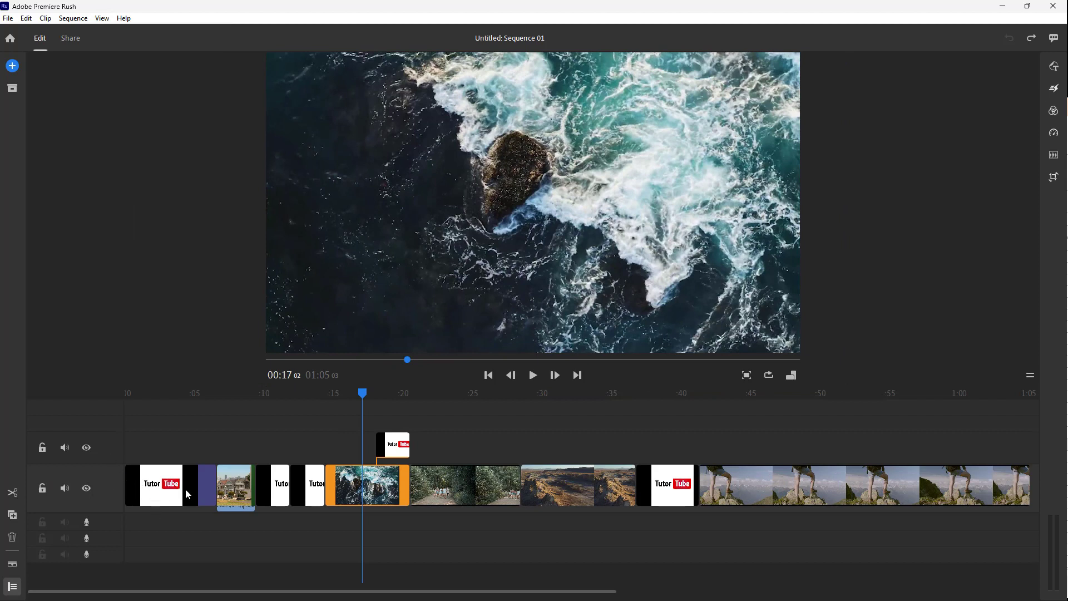
pyautogui.moveTo(55, 434)
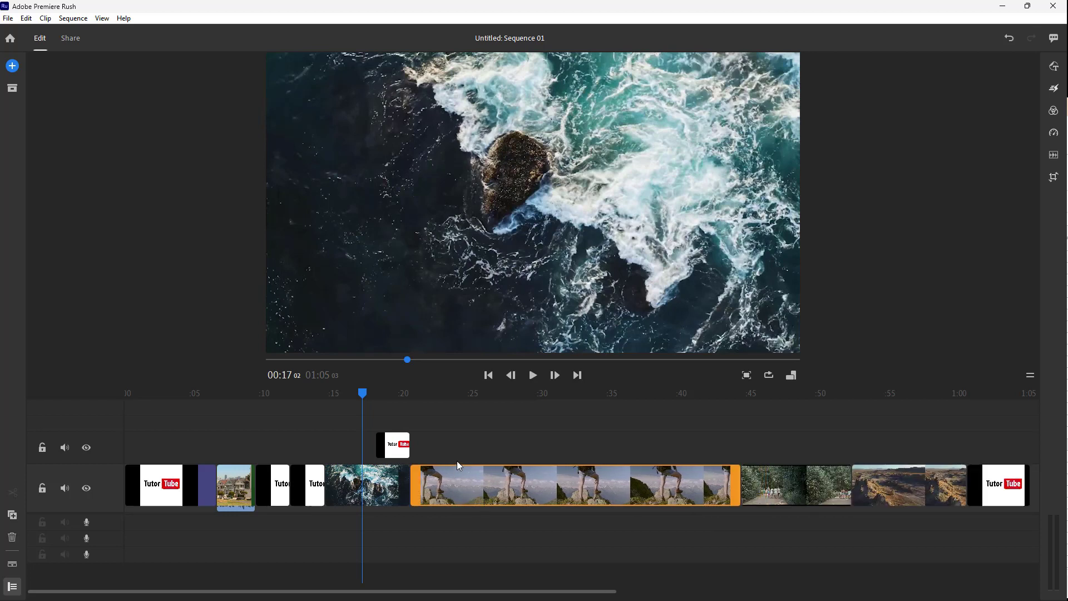
pyautogui.moveTo(541, 489)
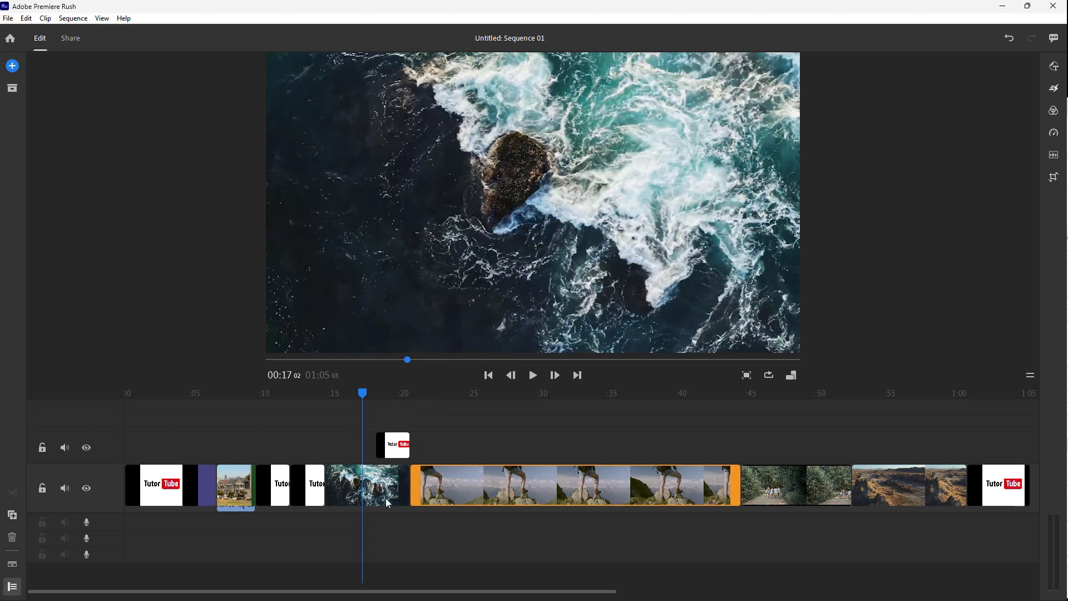
pyautogui.moveTo(97, 488)
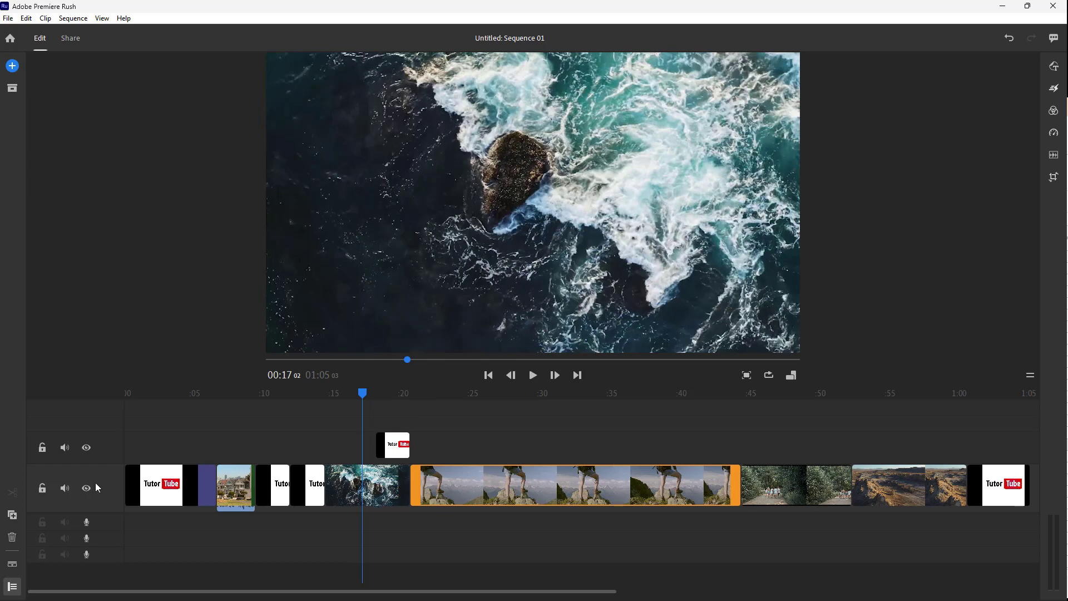
pyautogui.moveTo(41, 487)
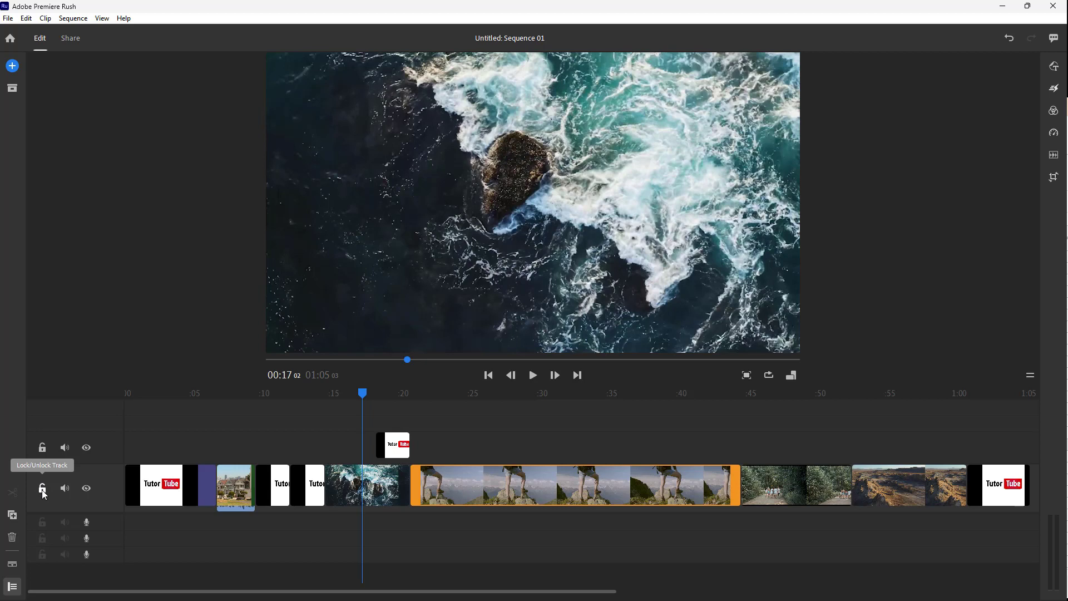
# - Lock the main video track from its track header
pyautogui.click(42, 488)
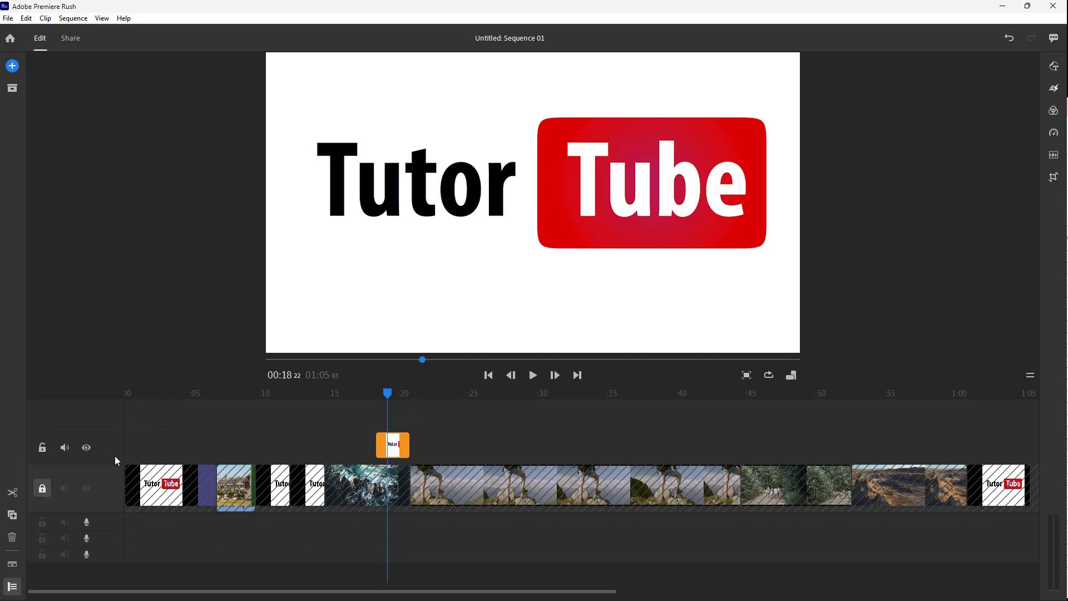
pyautogui.moveTo(75, 470)
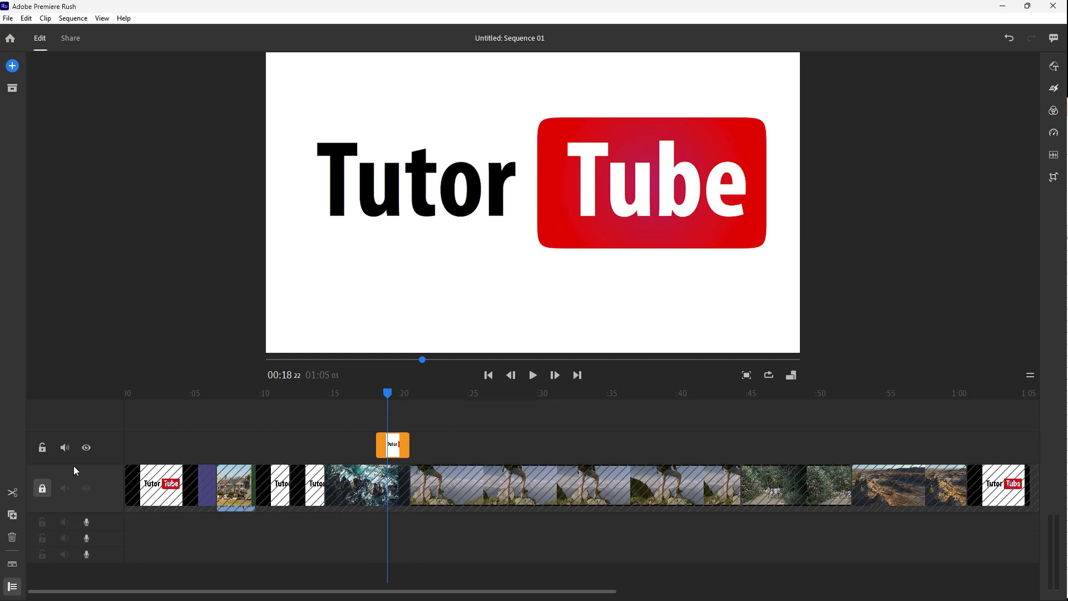
pyautogui.moveTo(87, 447)
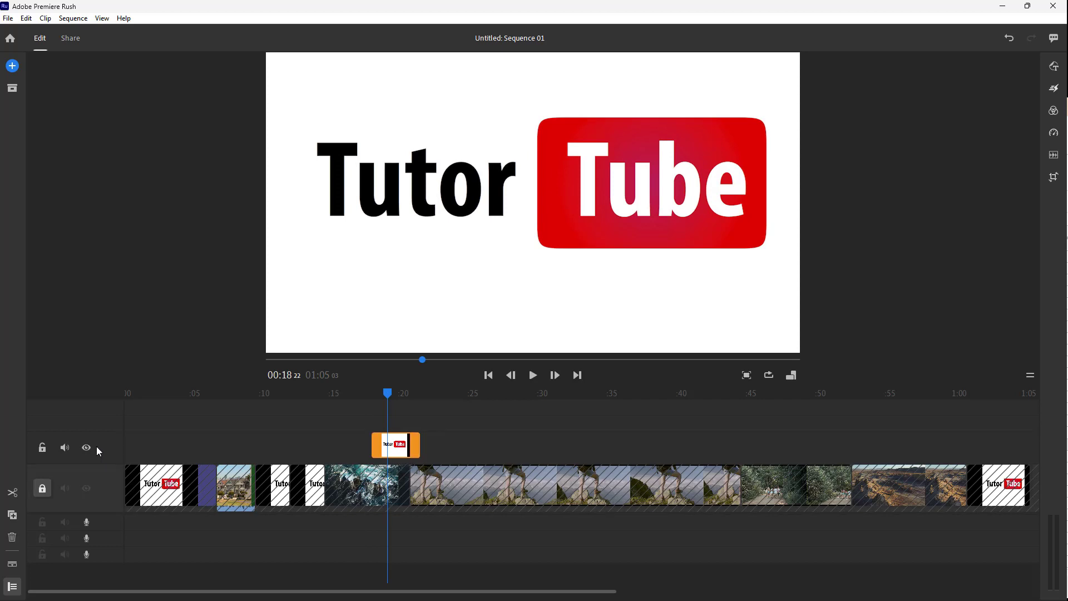
pyautogui.moveTo(87, 447)
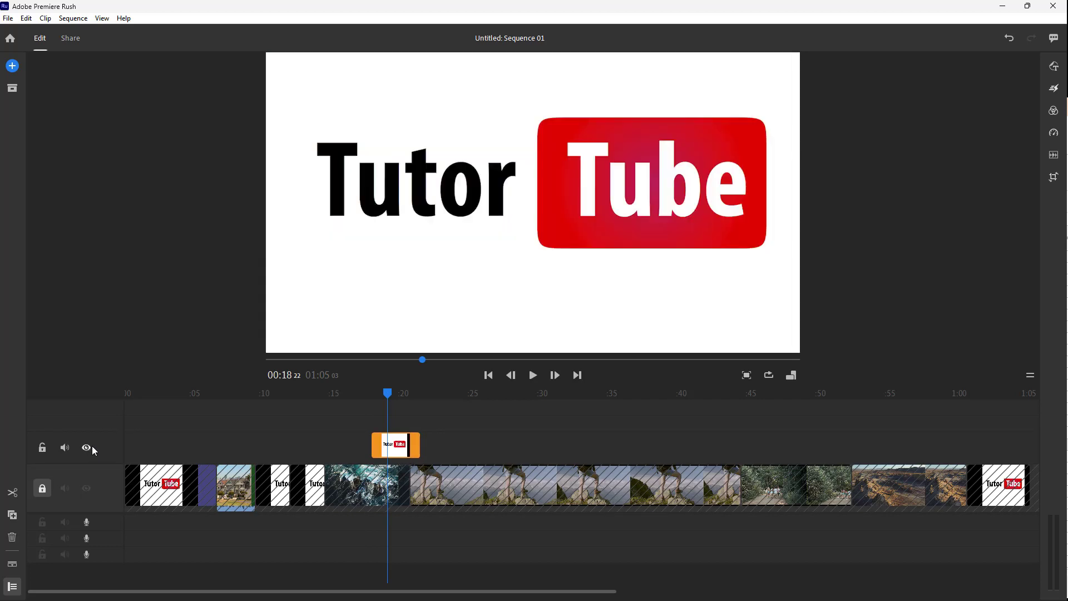
# - Hide and re-show the TutorTube title track, then unlock the main video track
pyautogui.click(87, 447)
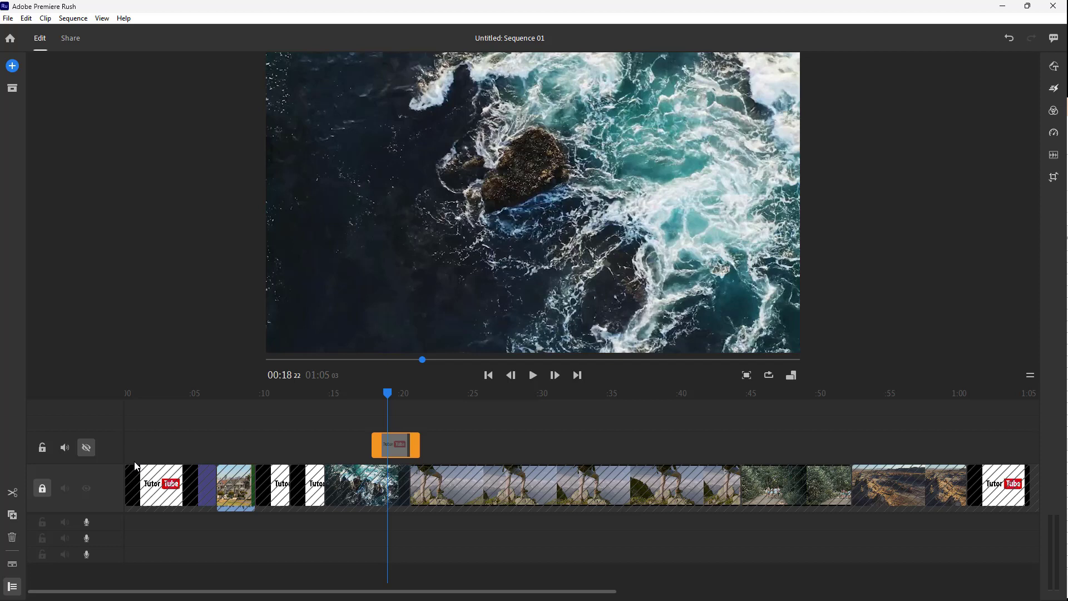
pyautogui.click(85, 447)
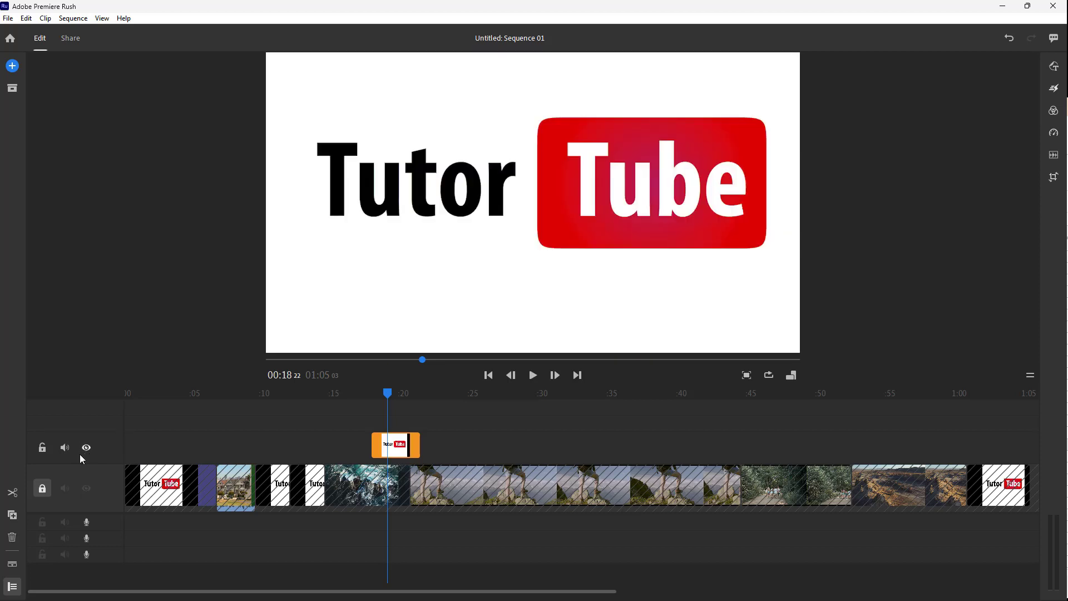
pyautogui.click(42, 487)
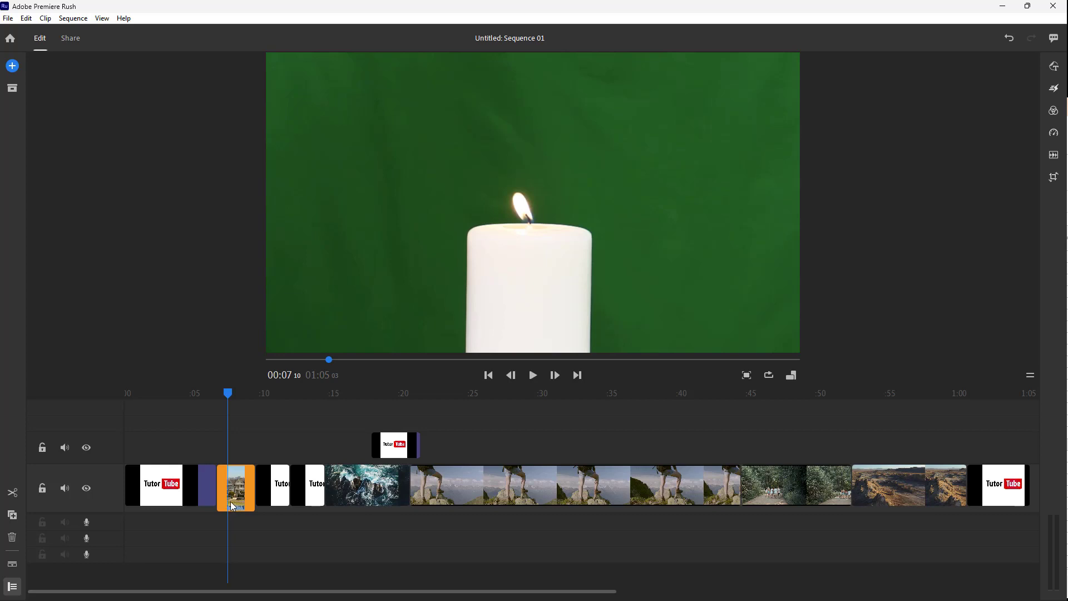
pyautogui.moveTo(811, 364)
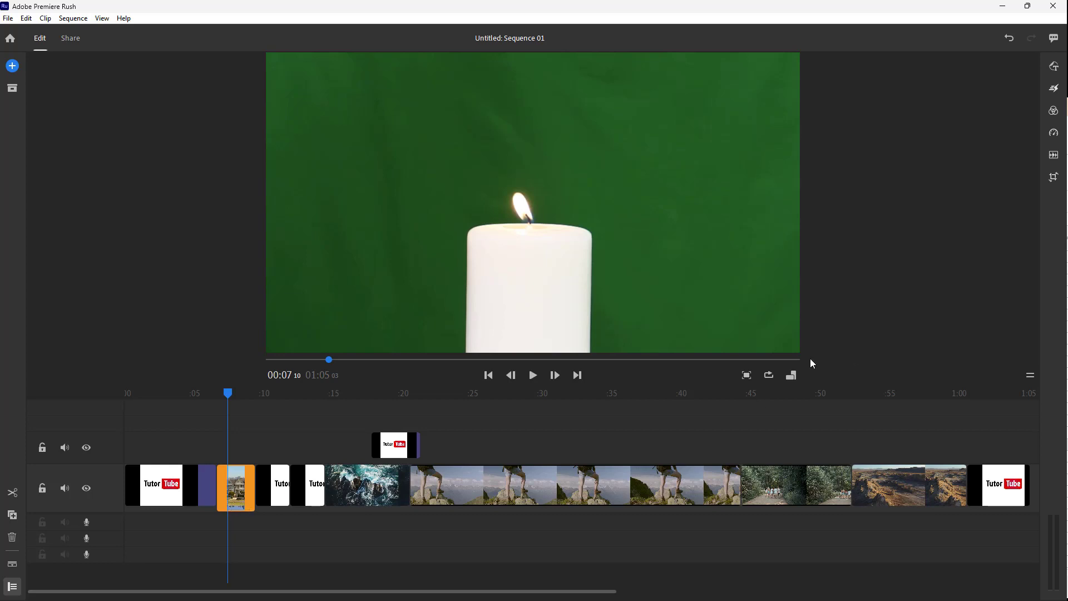
pyautogui.moveTo(535, 378)
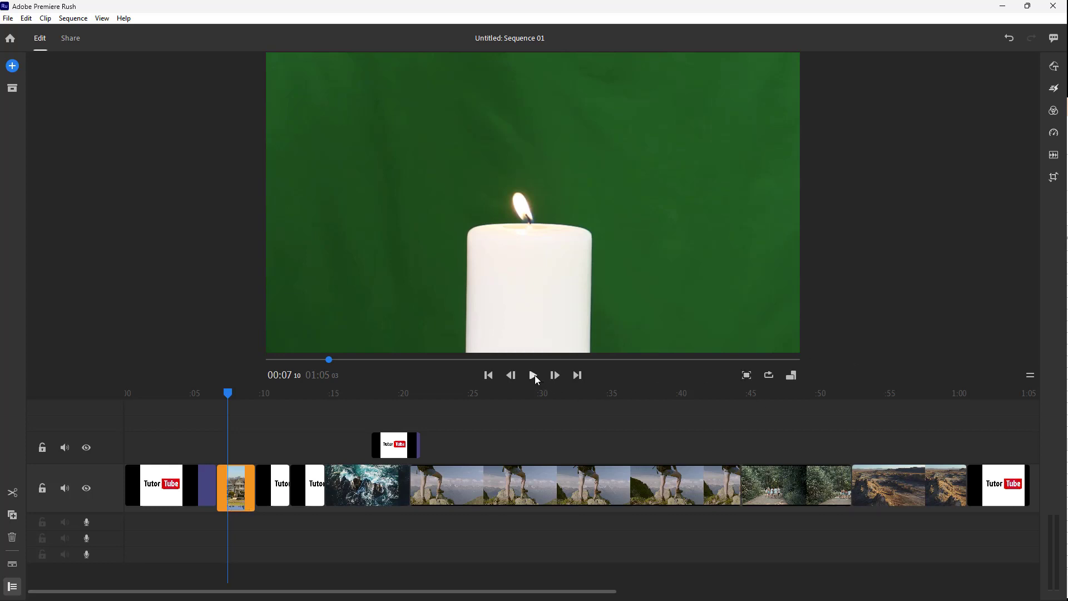
# - Play the green-screen candle clip, then mute the main video track's audio
pyautogui.click(534, 375)
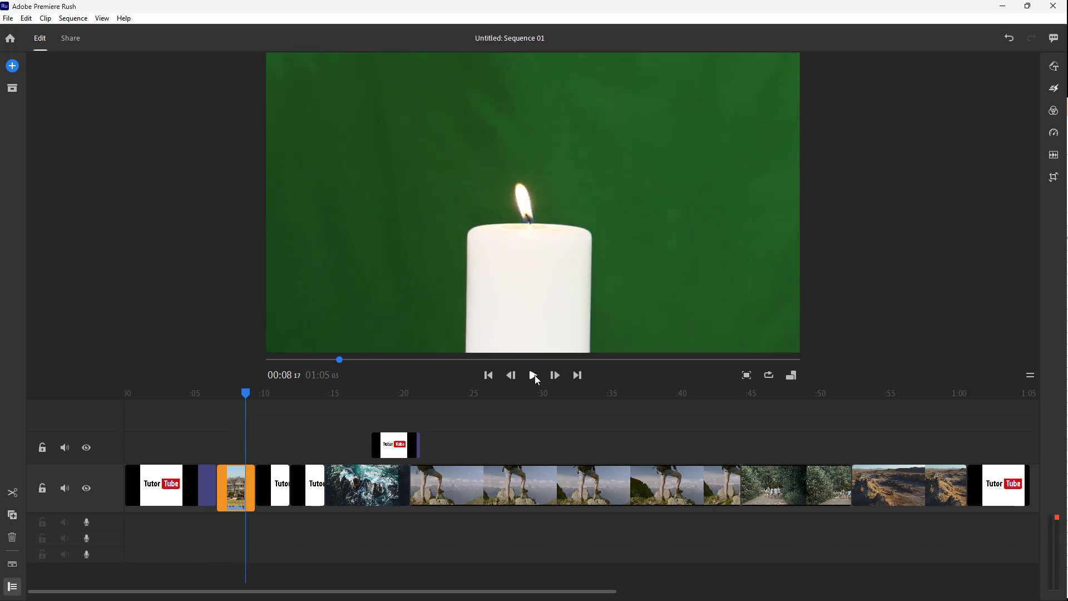
pyautogui.moveTo(271, 446)
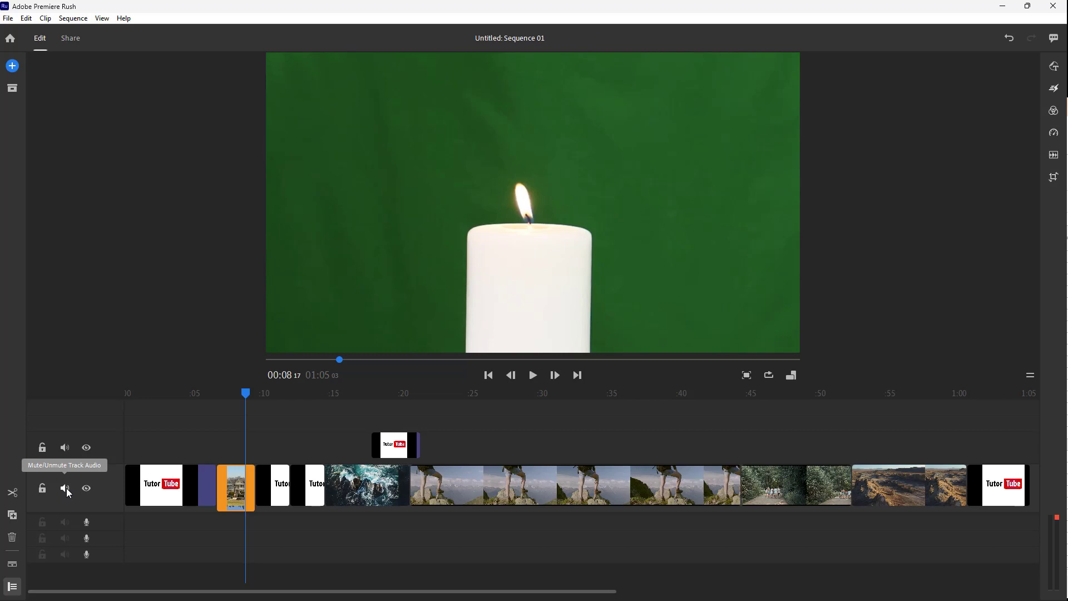
pyautogui.click(64, 488)
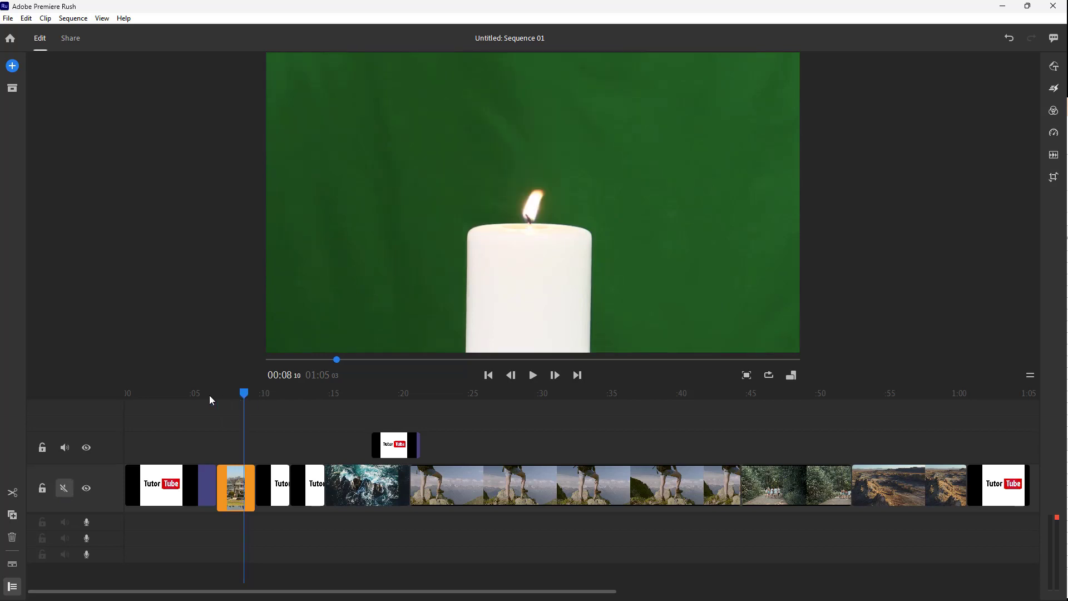
# - Return the playhead to the candle clip's start, then play and stop it
pyautogui.click(510, 375)
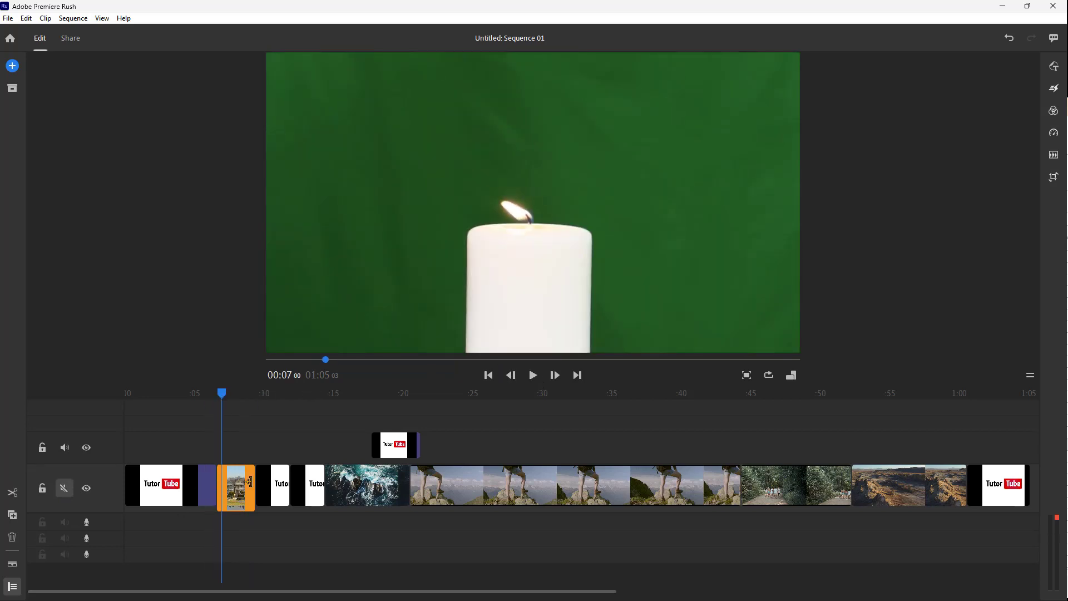
pyautogui.click(534, 374)
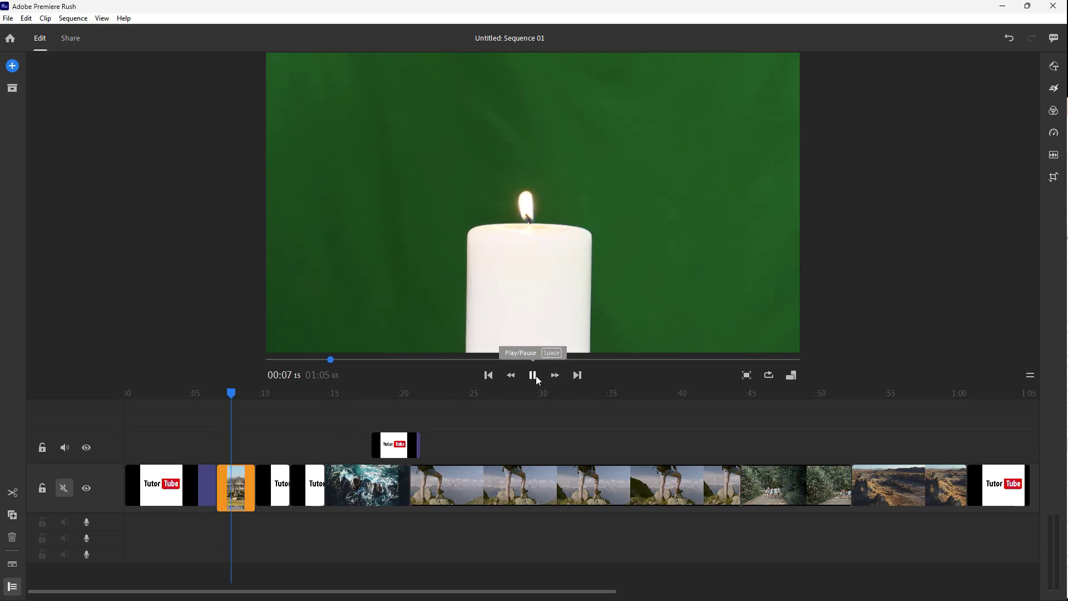
pyautogui.click(534, 374)
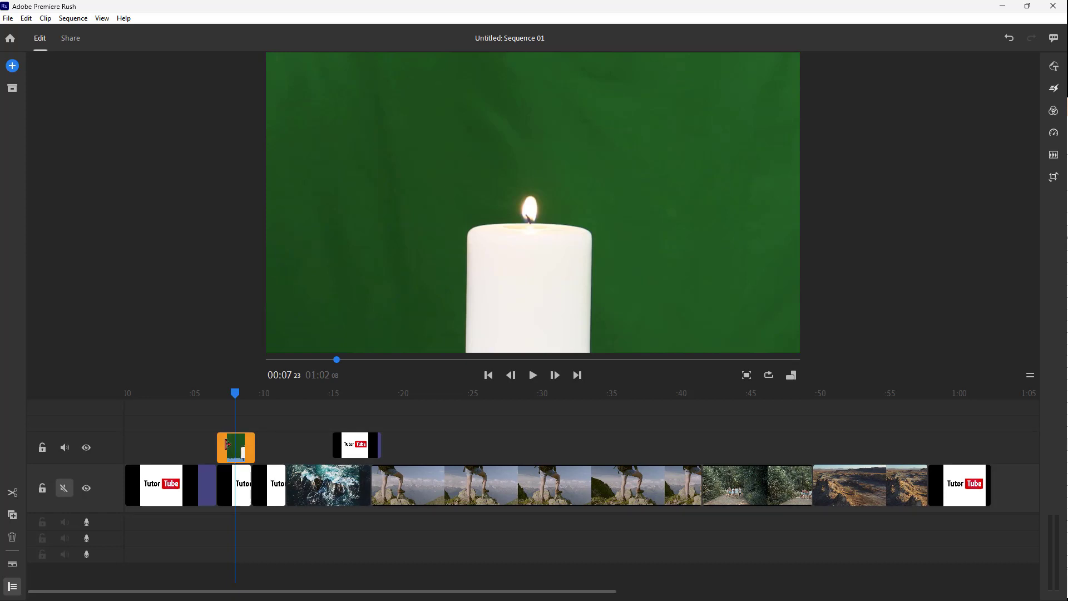
pyautogui.moveTo(64, 447)
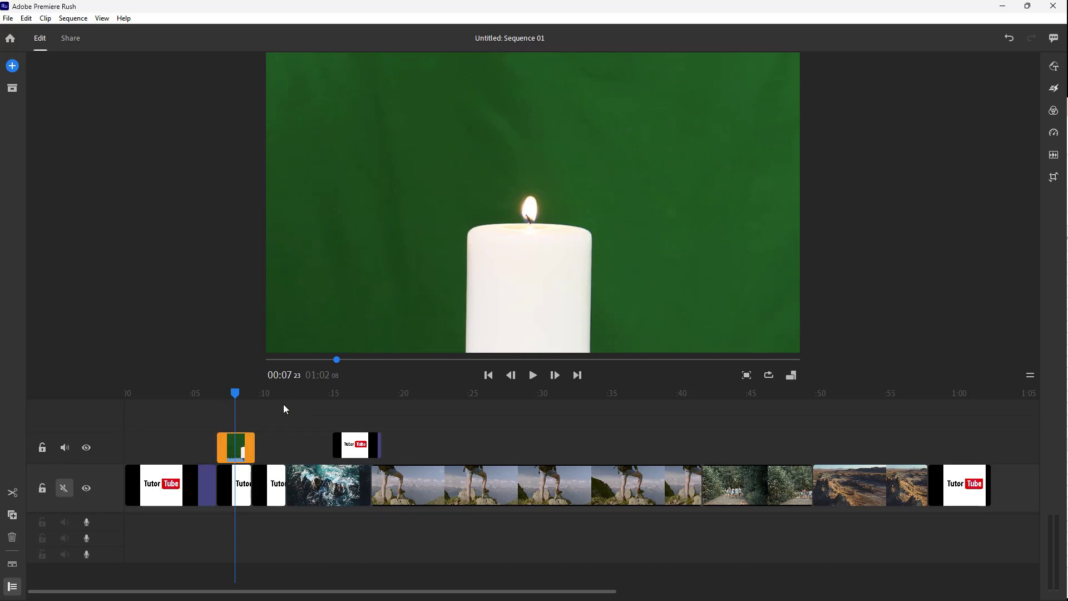
pyautogui.click(533, 374)
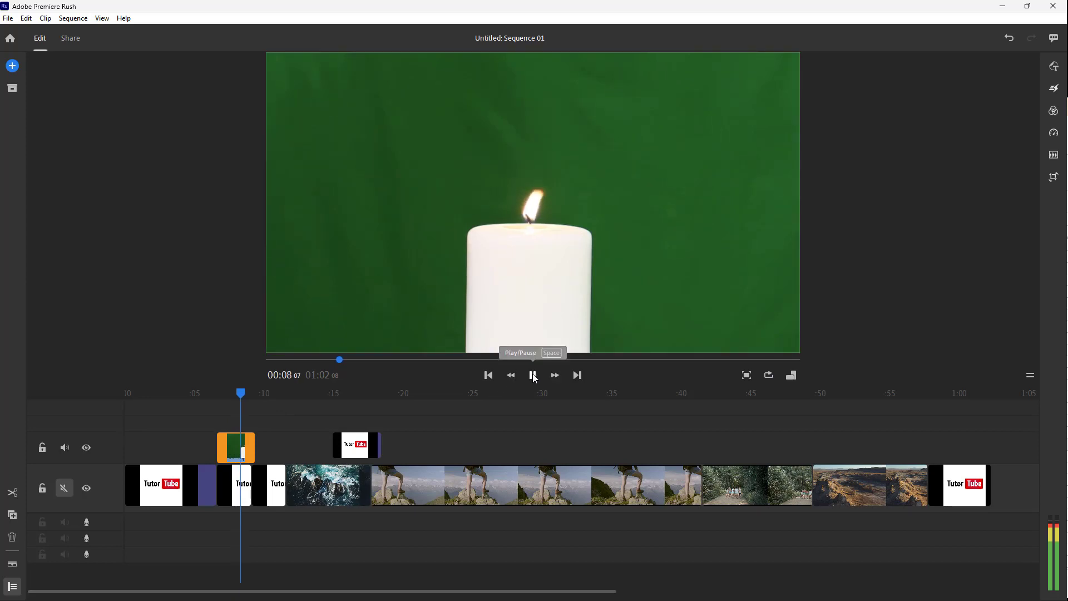
pyautogui.click(533, 375)
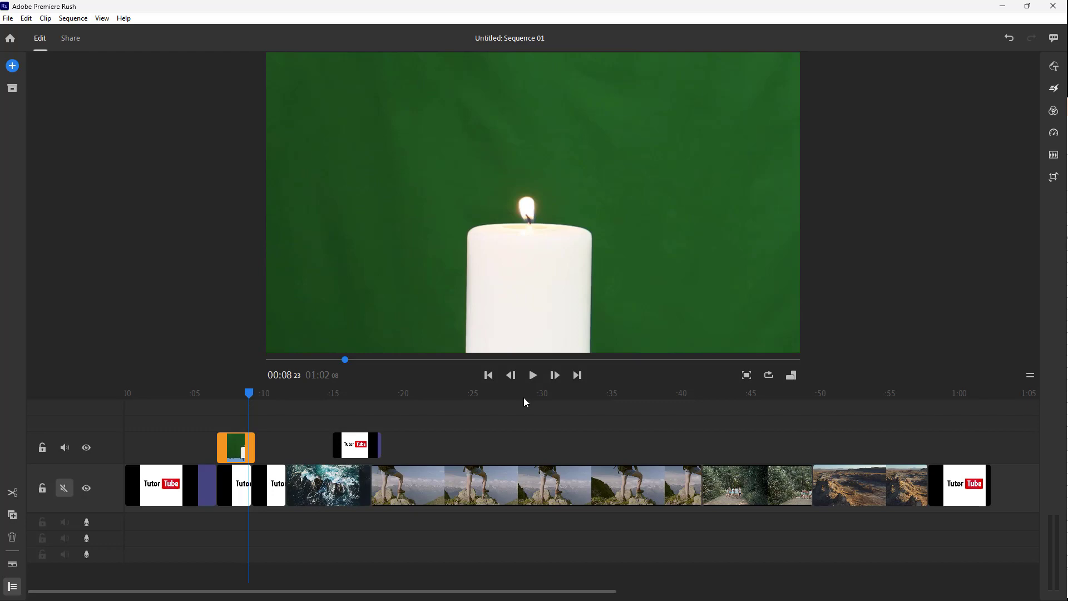
pyautogui.moveTo(525, 403)
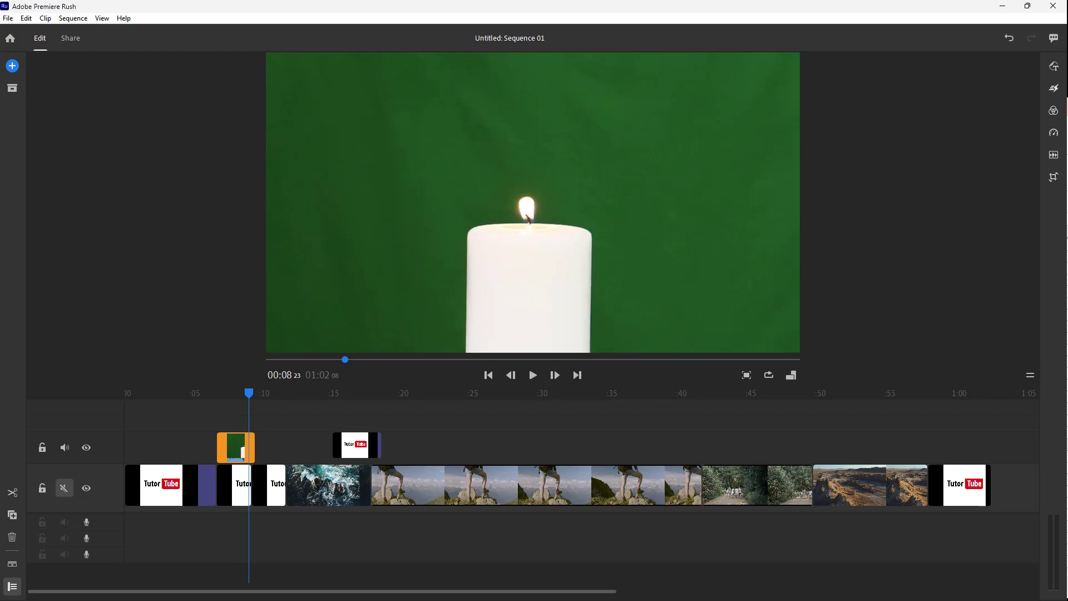